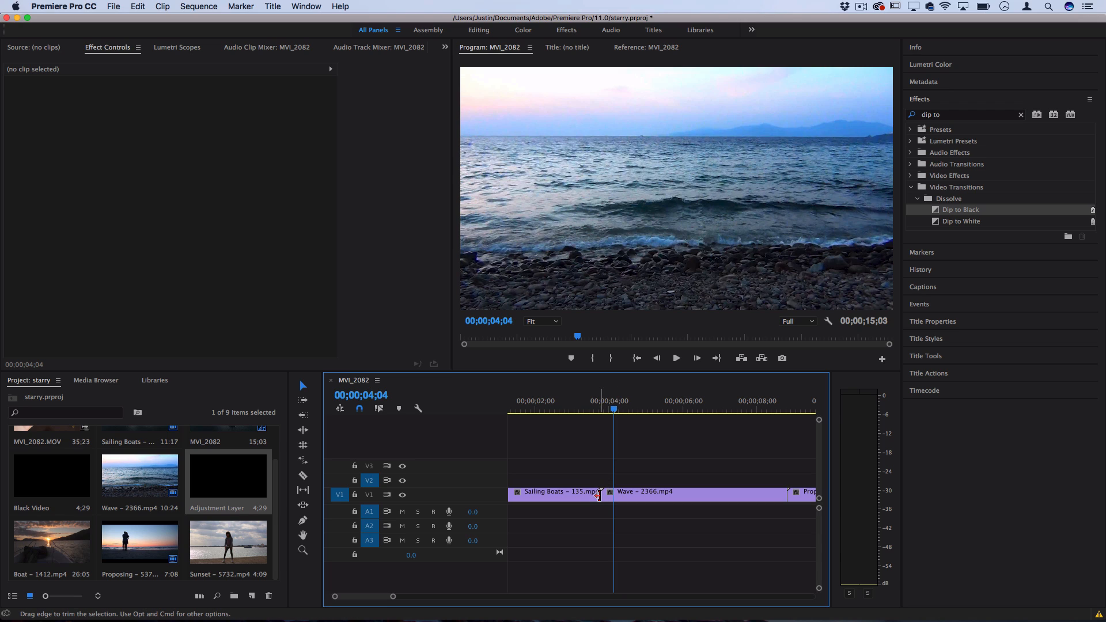
pyautogui.moveTo(600, 497)
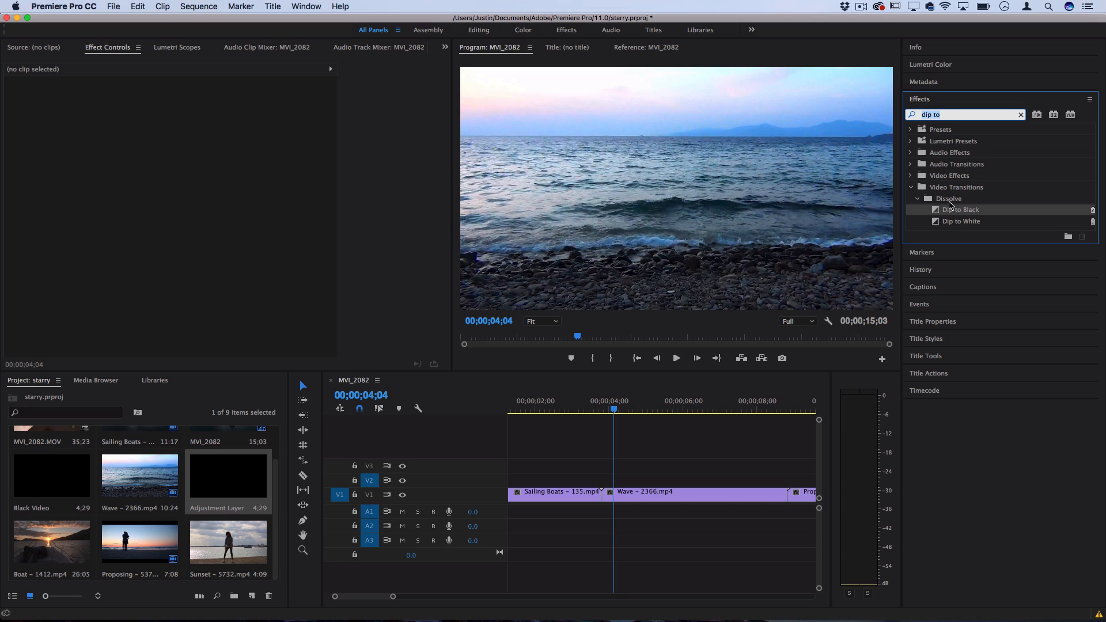
# Search 'dip to' and apply Dip to Black between Sailing Boats and Wave, accepting the warning.
pyautogui.press('backspace')
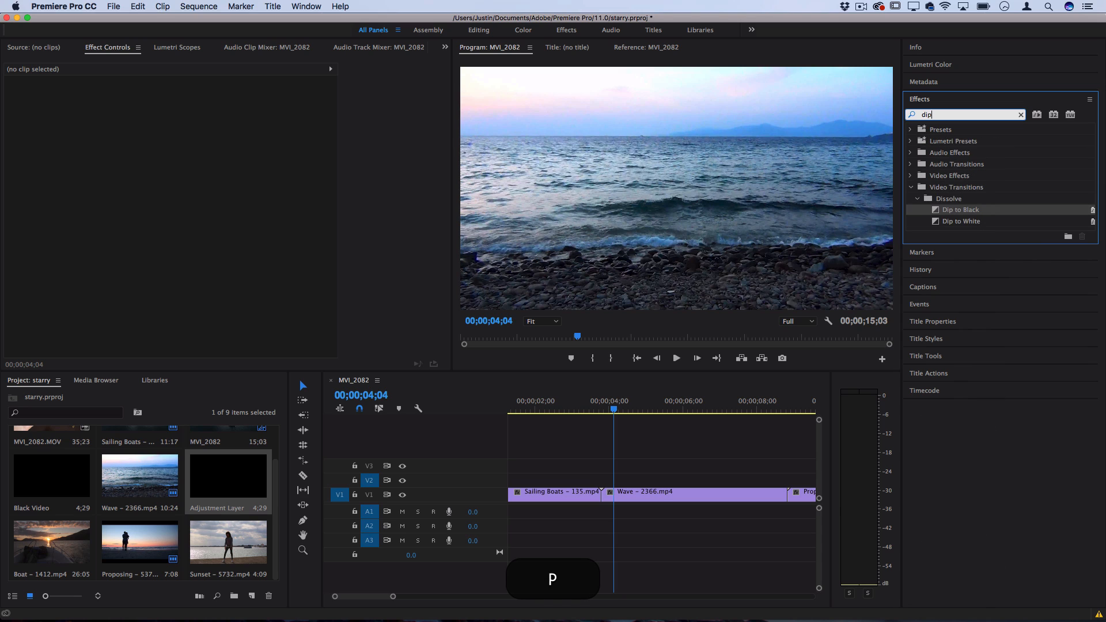
pyautogui.write('to')
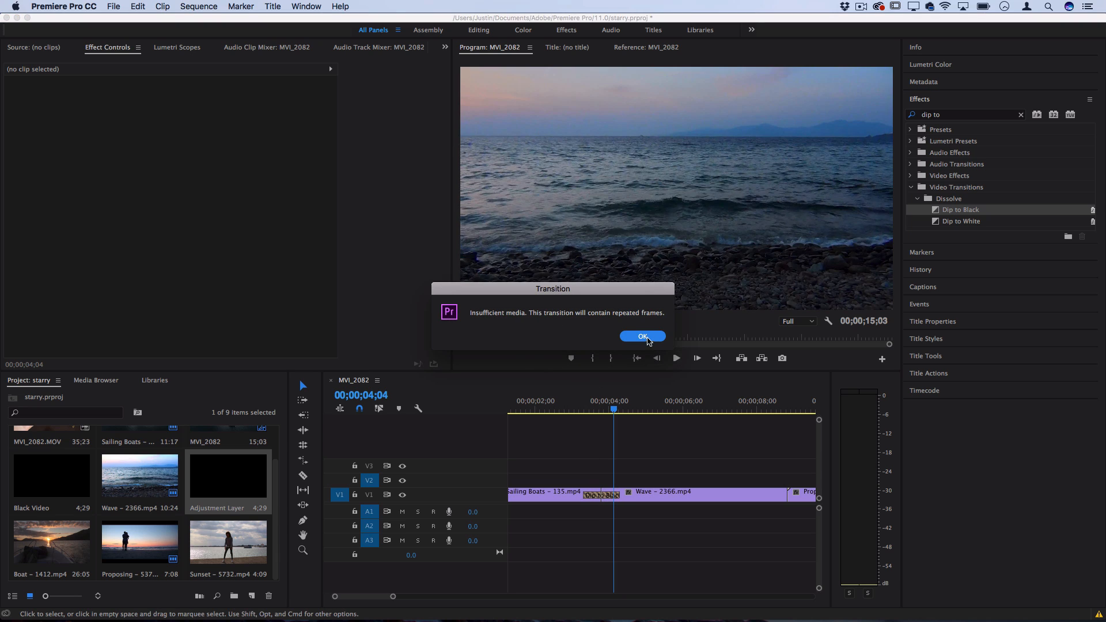
pyautogui.click(642, 336)
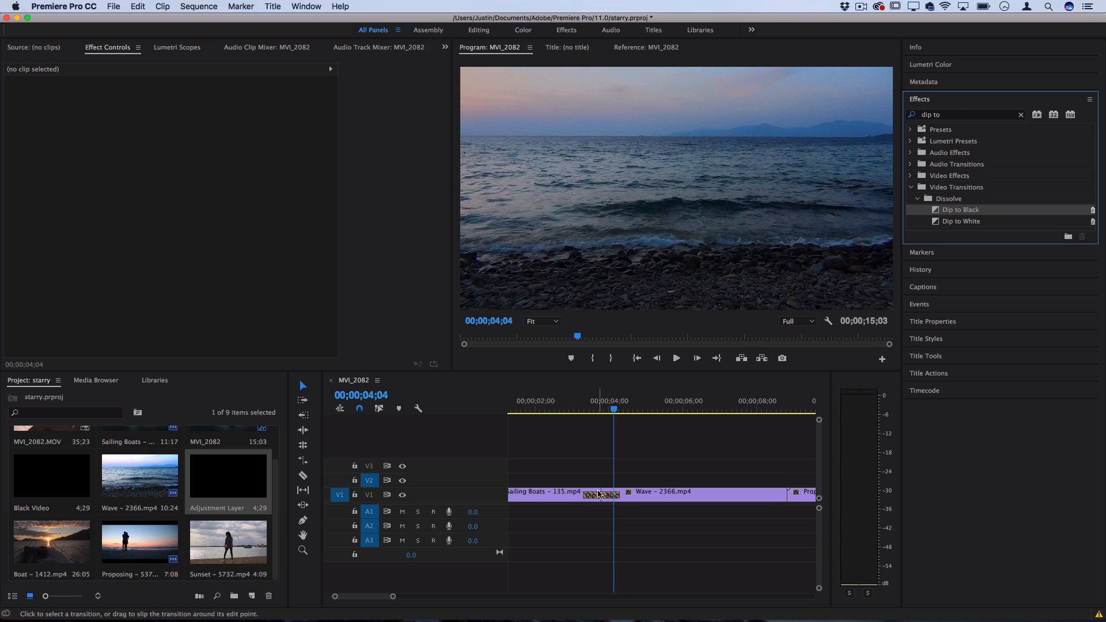
# Inspect the new one-second transition frame by frame and undo the stray trim.
pyautogui.click(599, 408)
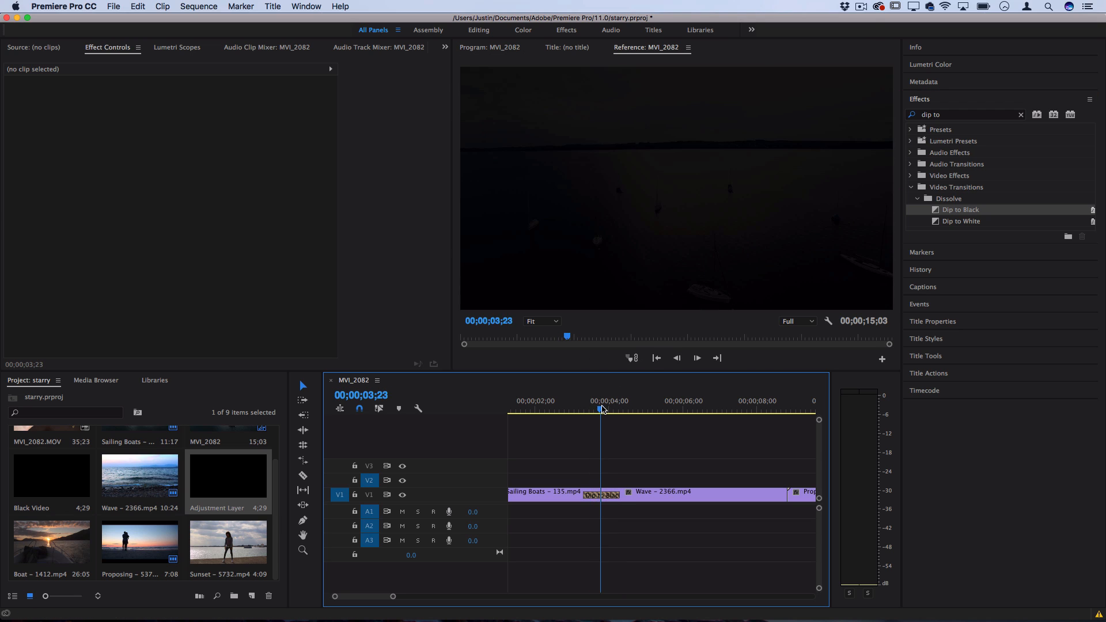
pyautogui.press('right')
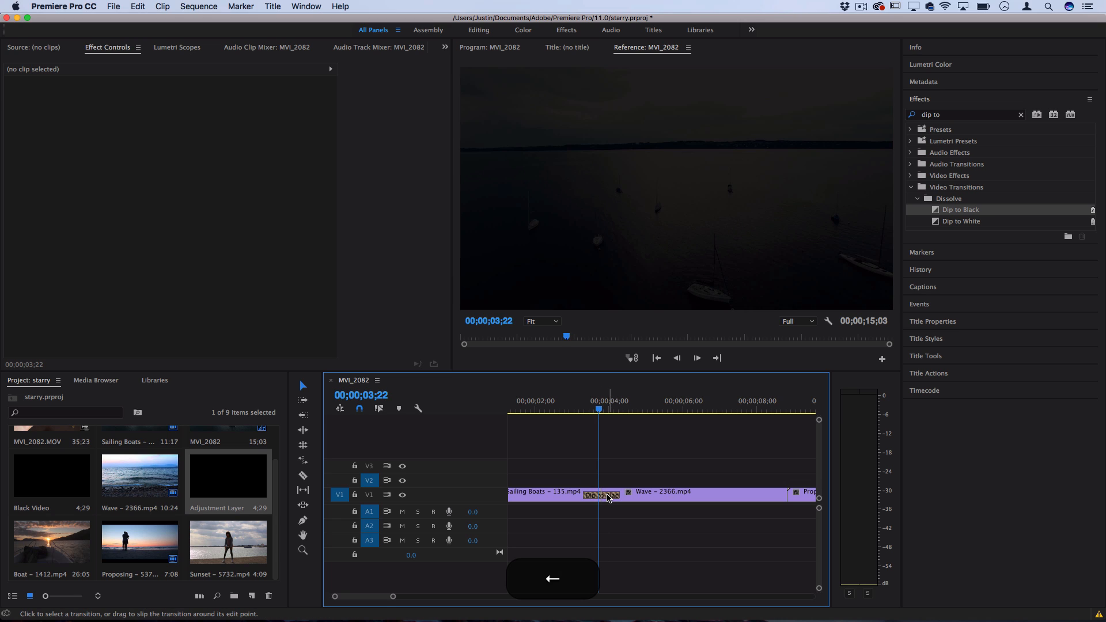
pyautogui.click(601, 494)
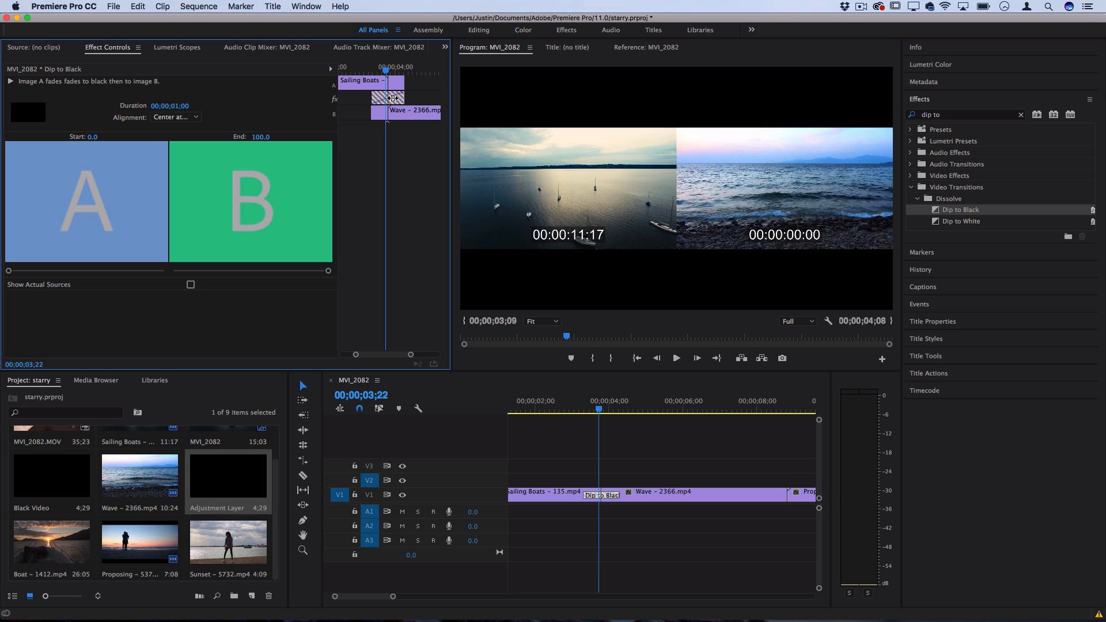
pyautogui.press('cmd+z')
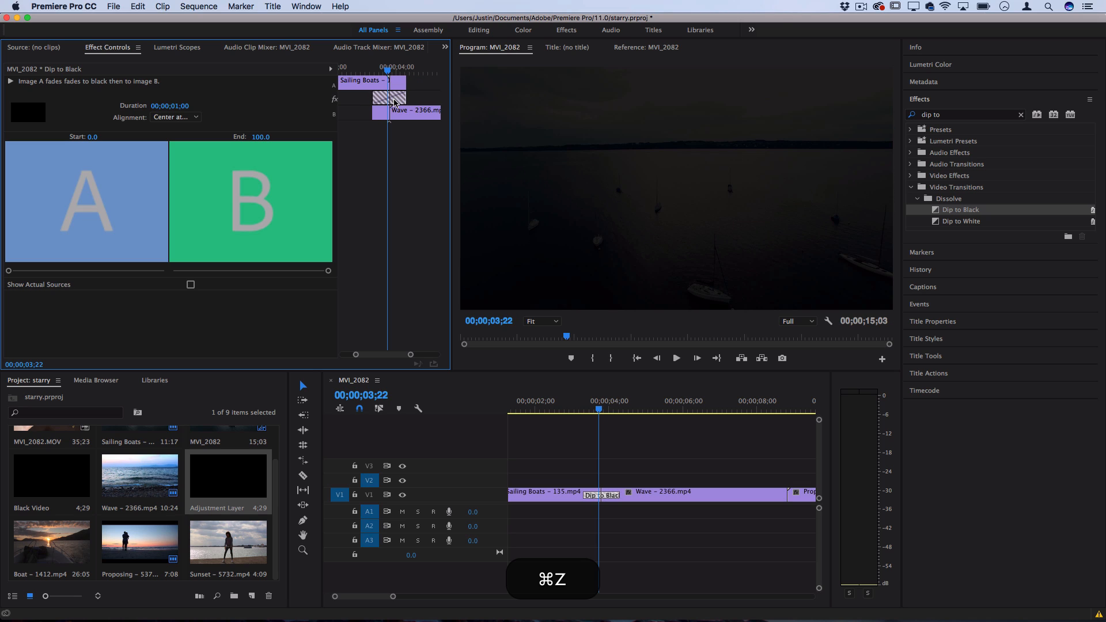
pyautogui.press('cmd+z')
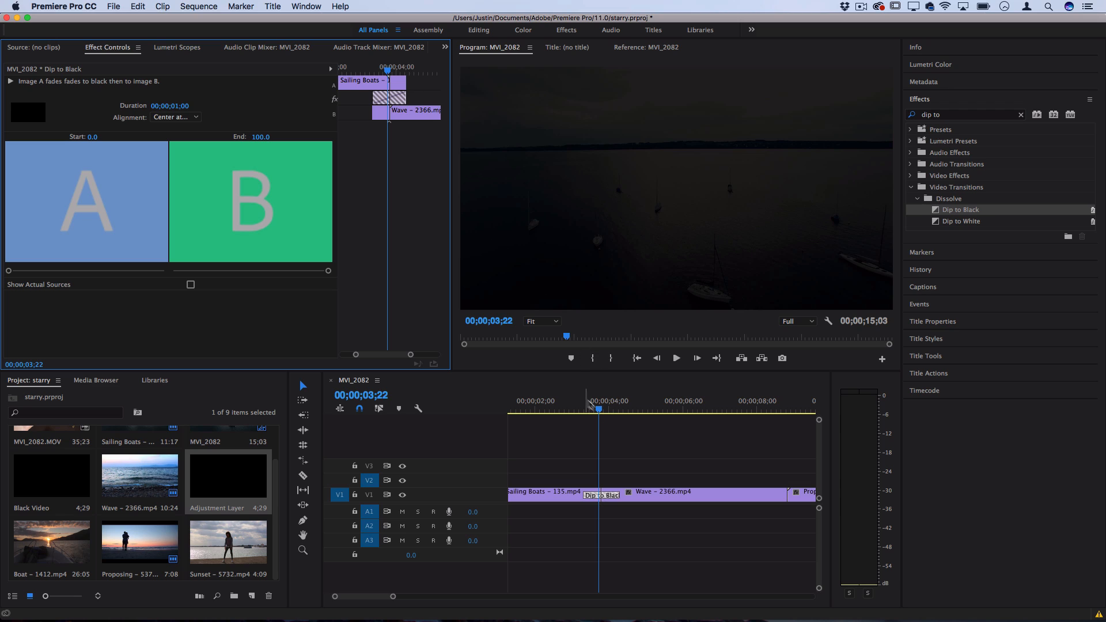
pyautogui.moveTo(605, 419)
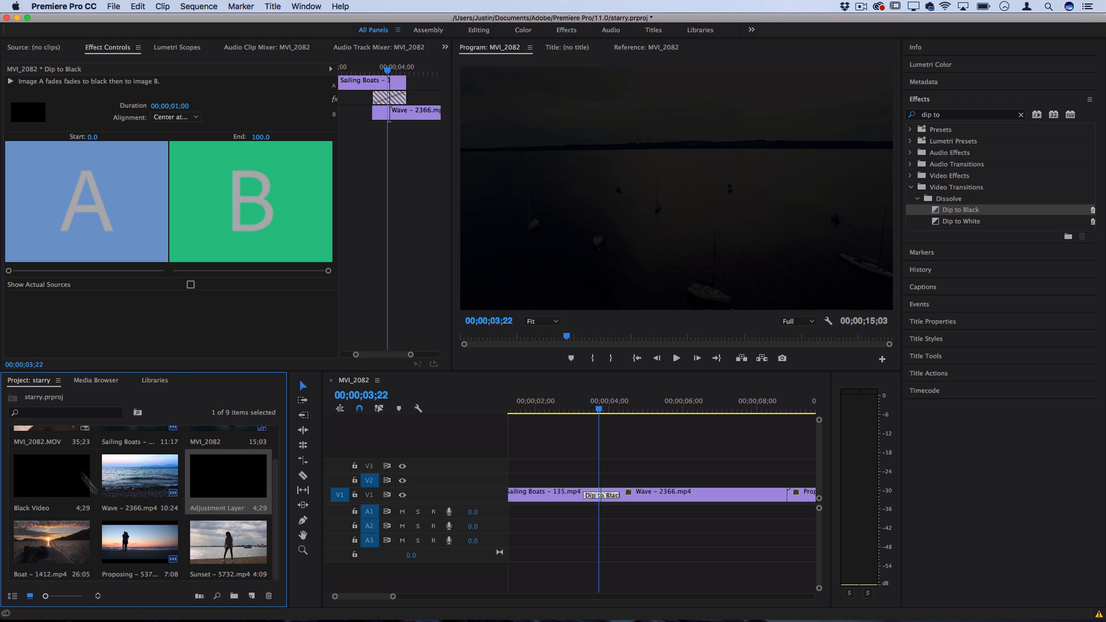
# Place an adjustment layer on V2 over the transition and extend Dip to Black to 1:20.
pyautogui.click(113, 6)
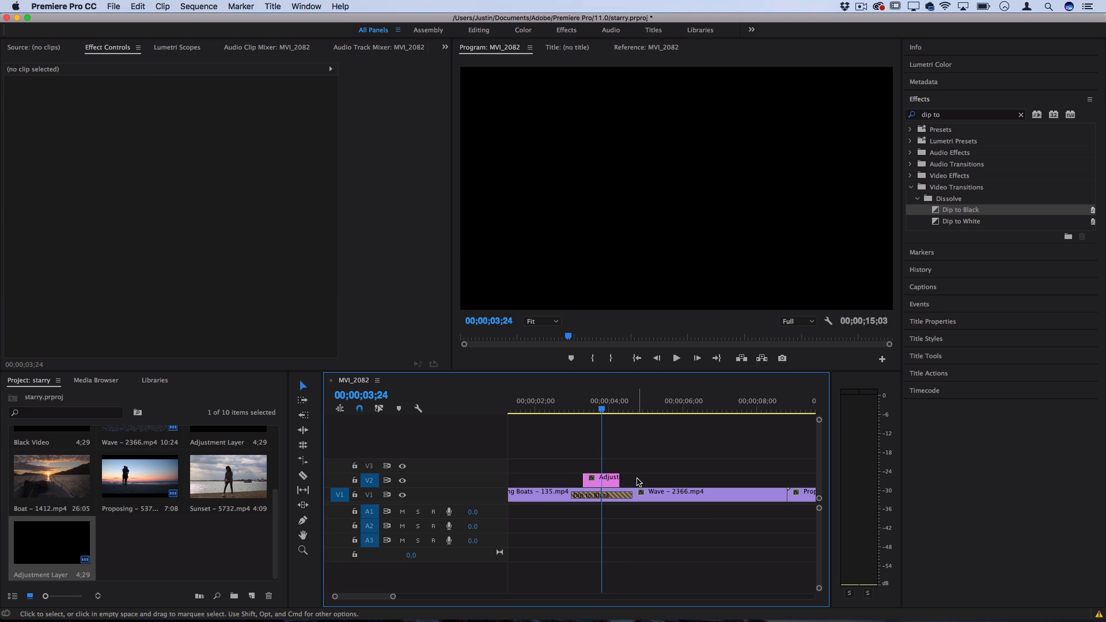
pyautogui.rightClick(601, 477)
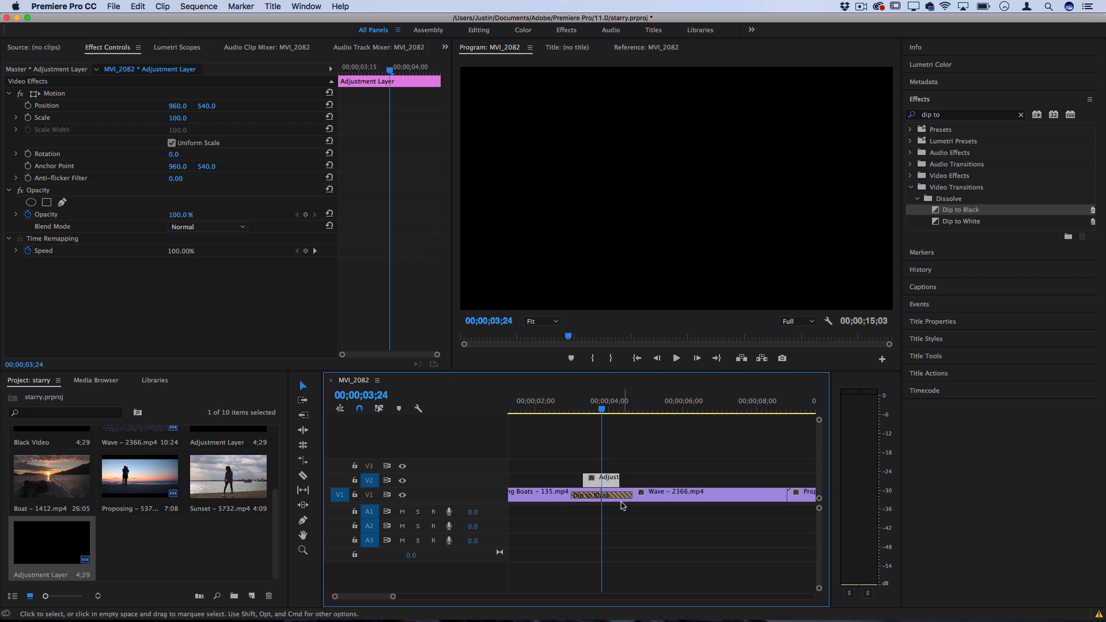
pyautogui.click(595, 496)
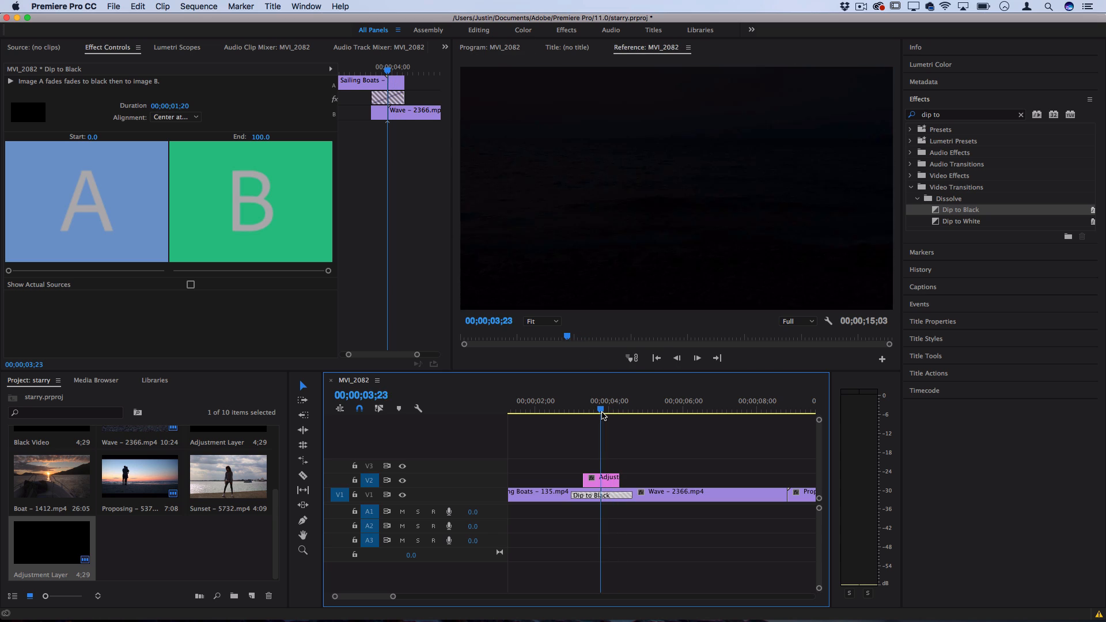
pyautogui.click(601, 480)
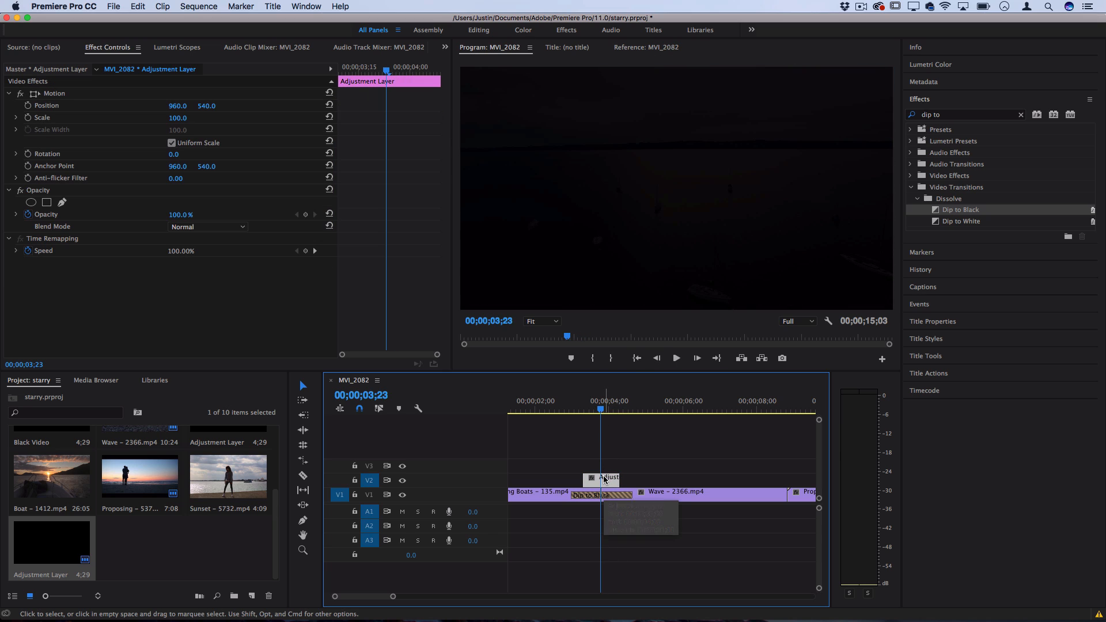
pyautogui.moveTo(605, 480)
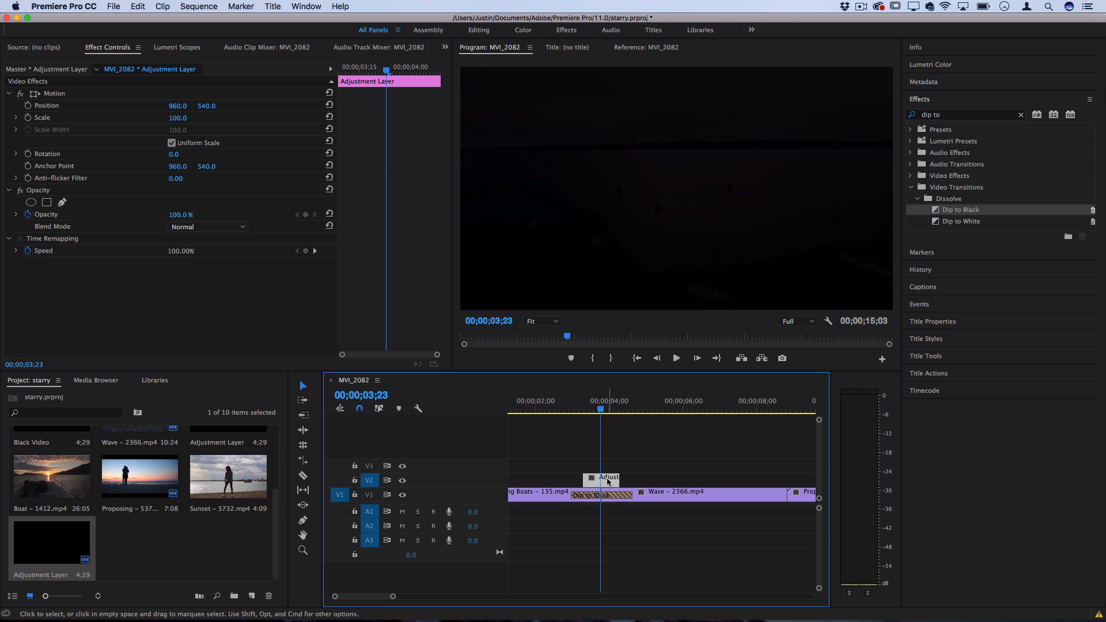
# Apply Crop to the adjustment layer and keyframe Left to 100% at about 00;00;03;24.
pyautogui.click(1022, 114)
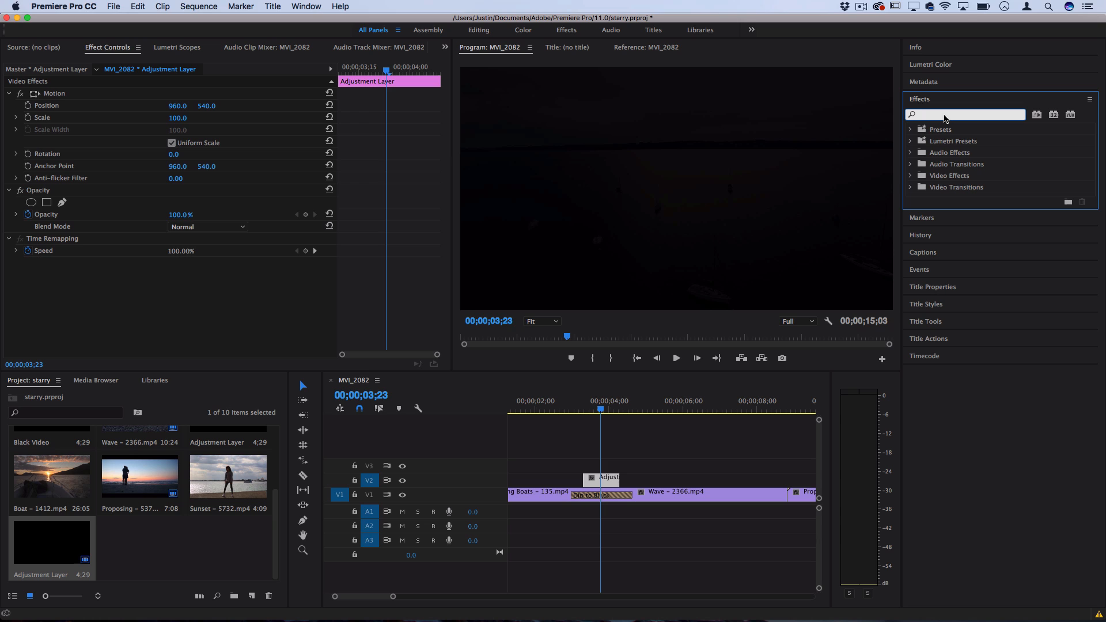
pyautogui.write('crop')
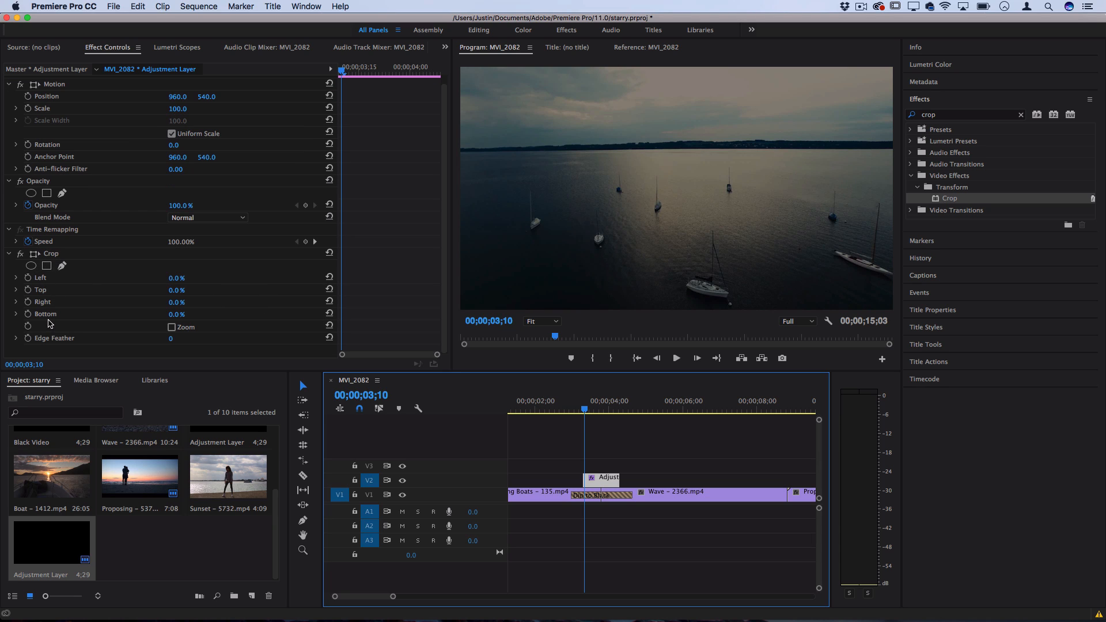
pyautogui.moveTo(420, 299)
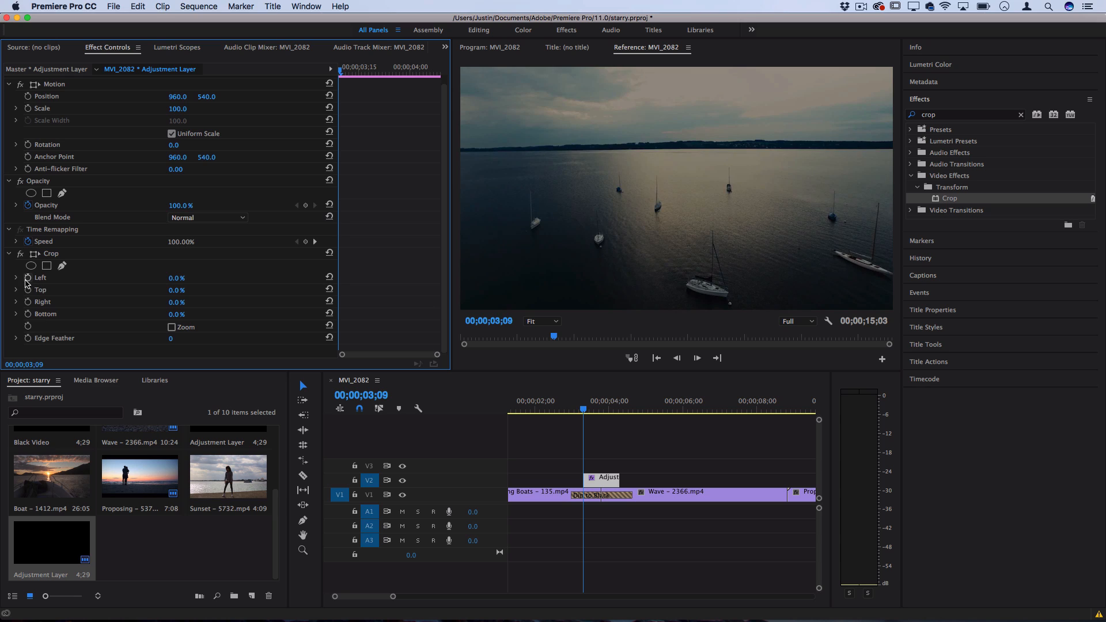
pyautogui.click(41, 278)
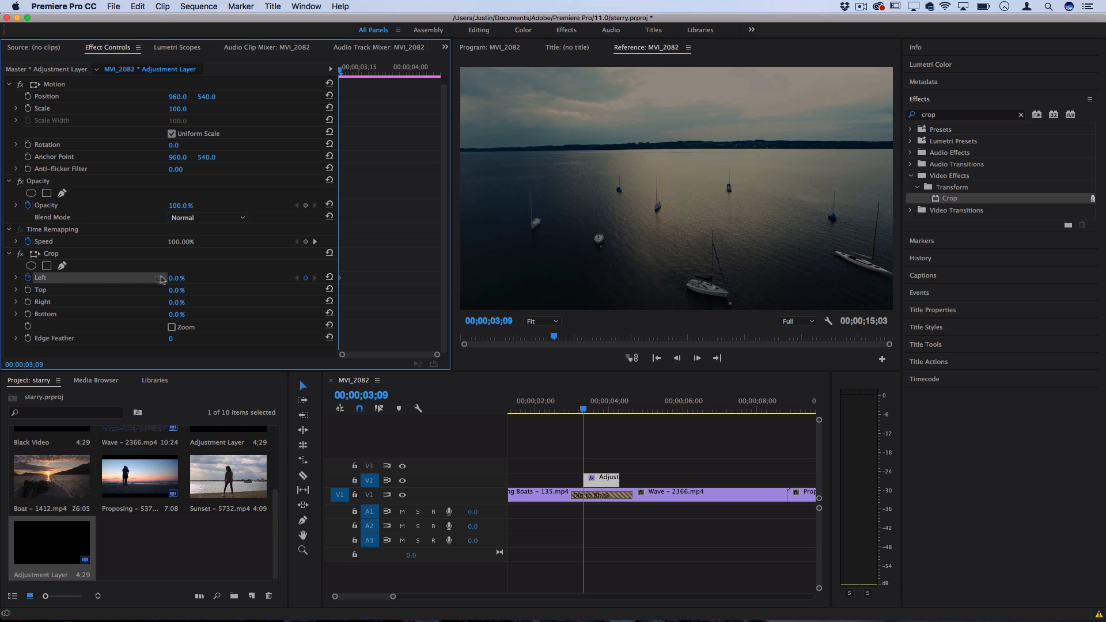
pyautogui.moveTo(395, 277)
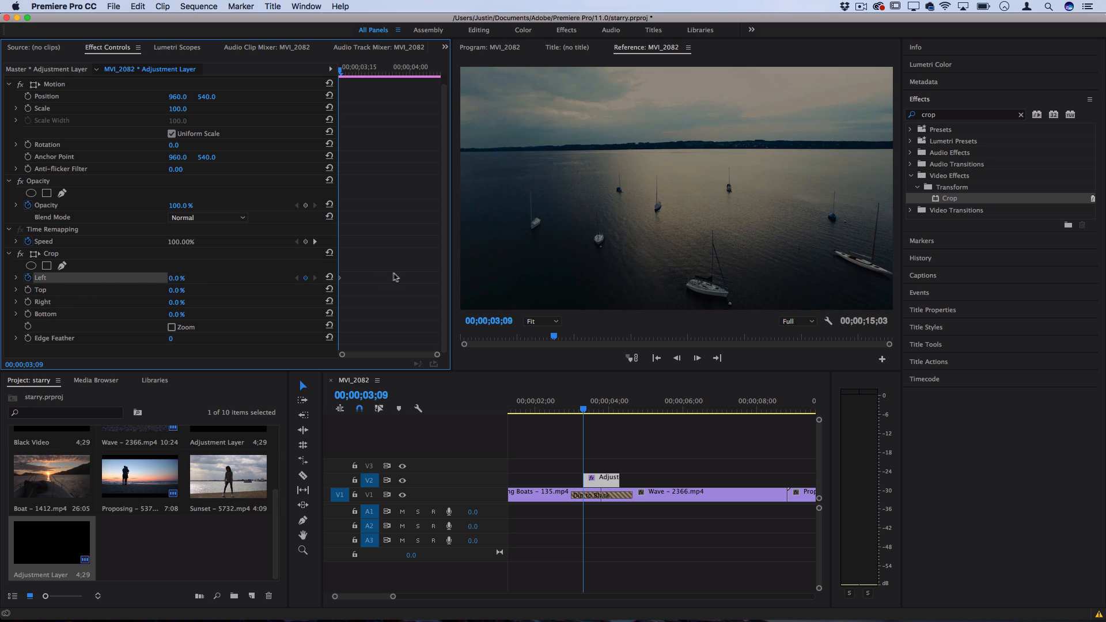
pyautogui.moveTo(609, 418)
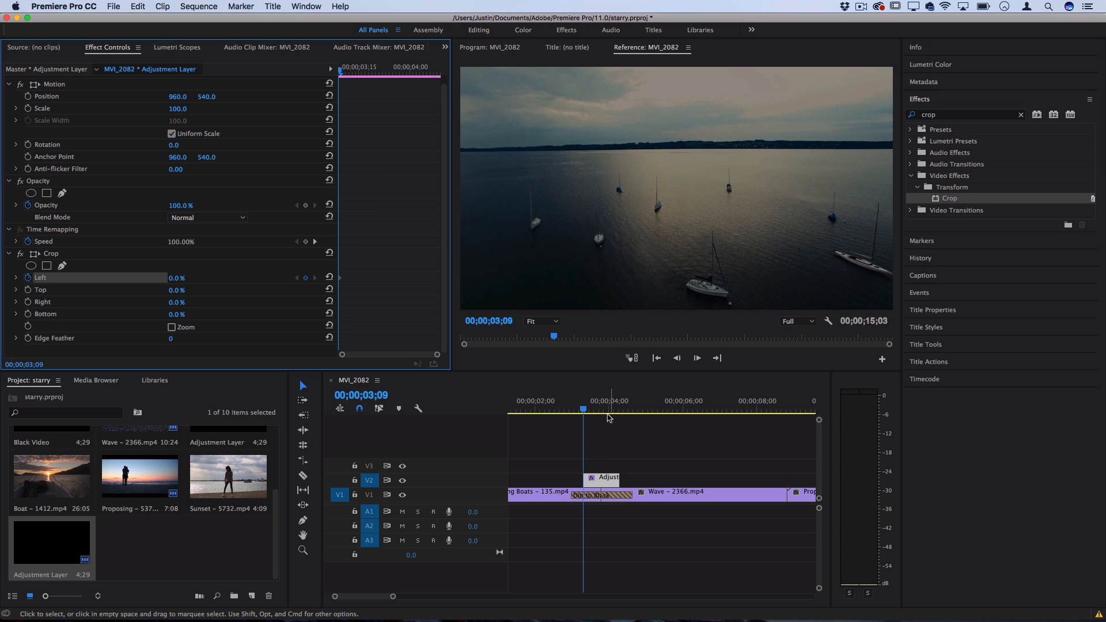
pyautogui.click(601, 411)
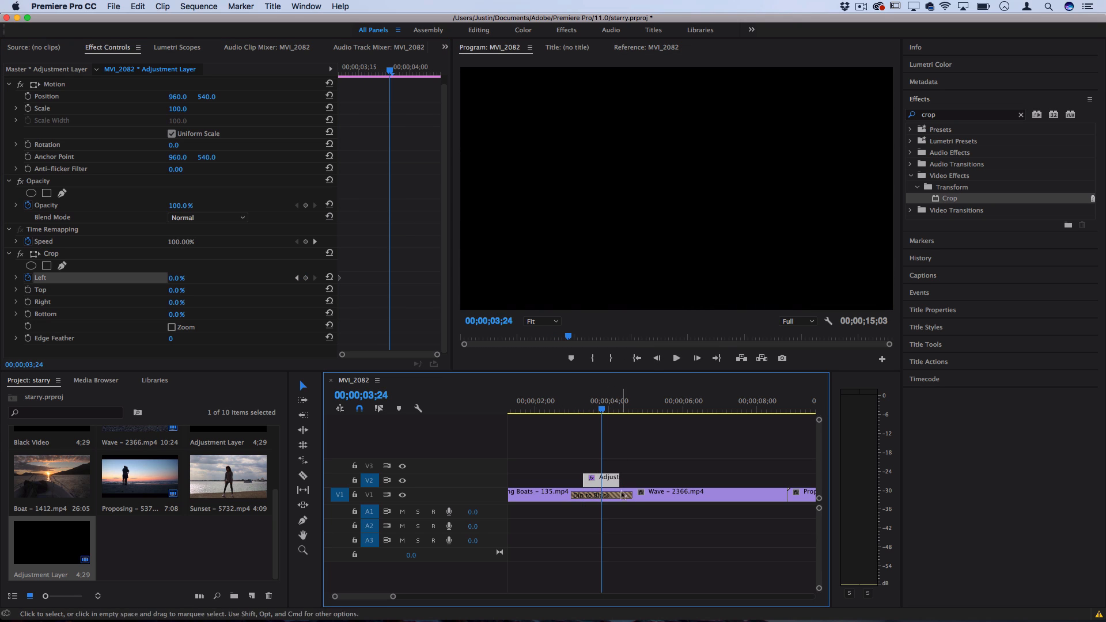
pyautogui.moveTo(591, 496)
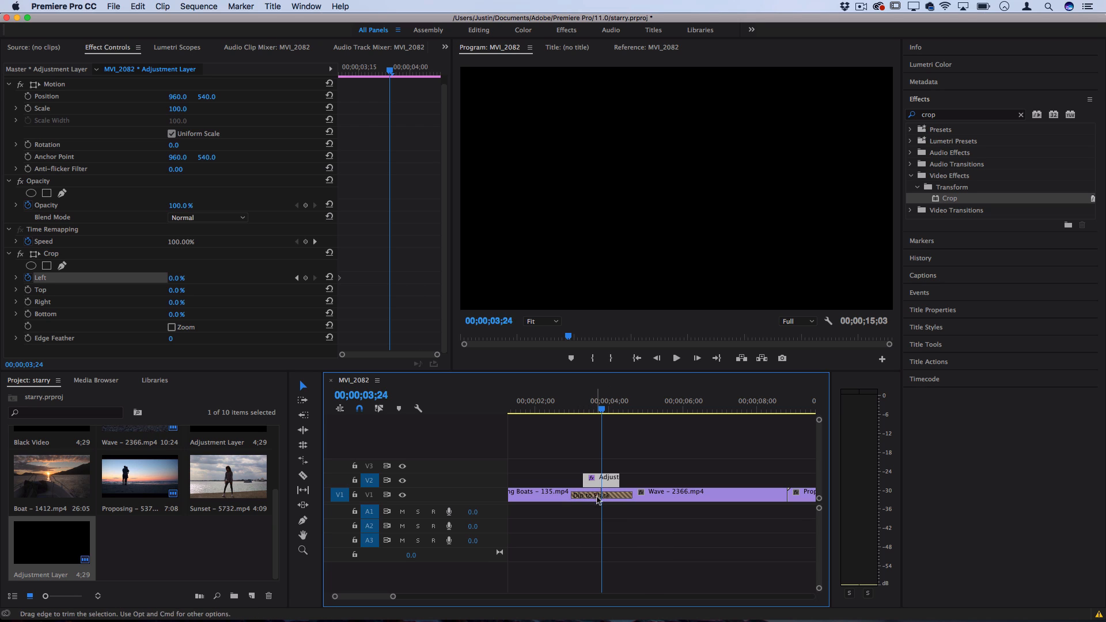
pyautogui.moveTo(167, 284)
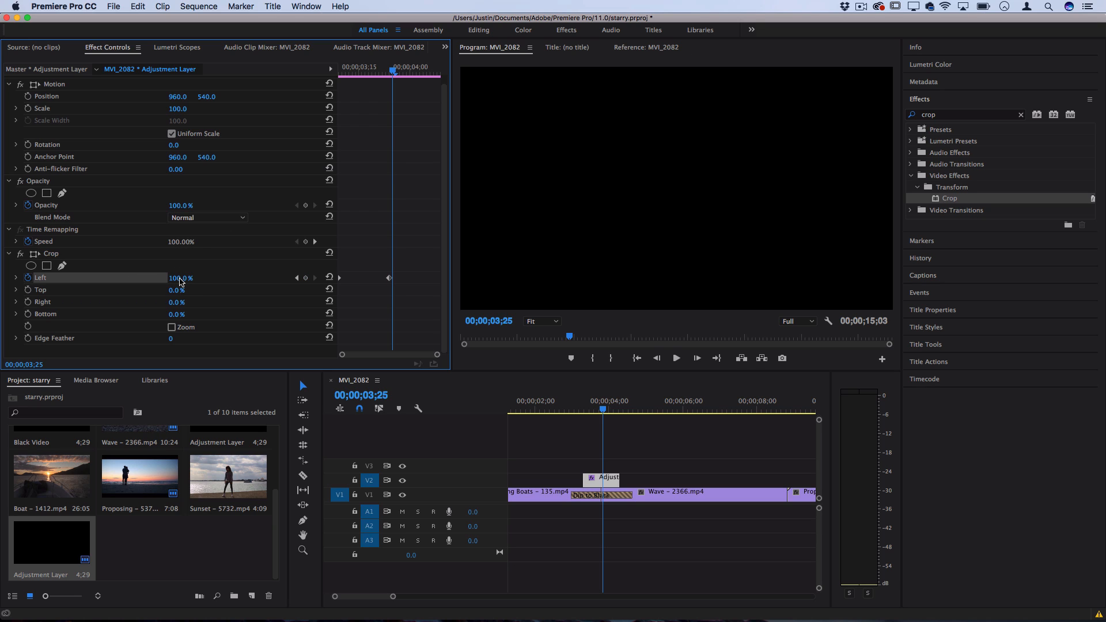
pyautogui.press('Left')
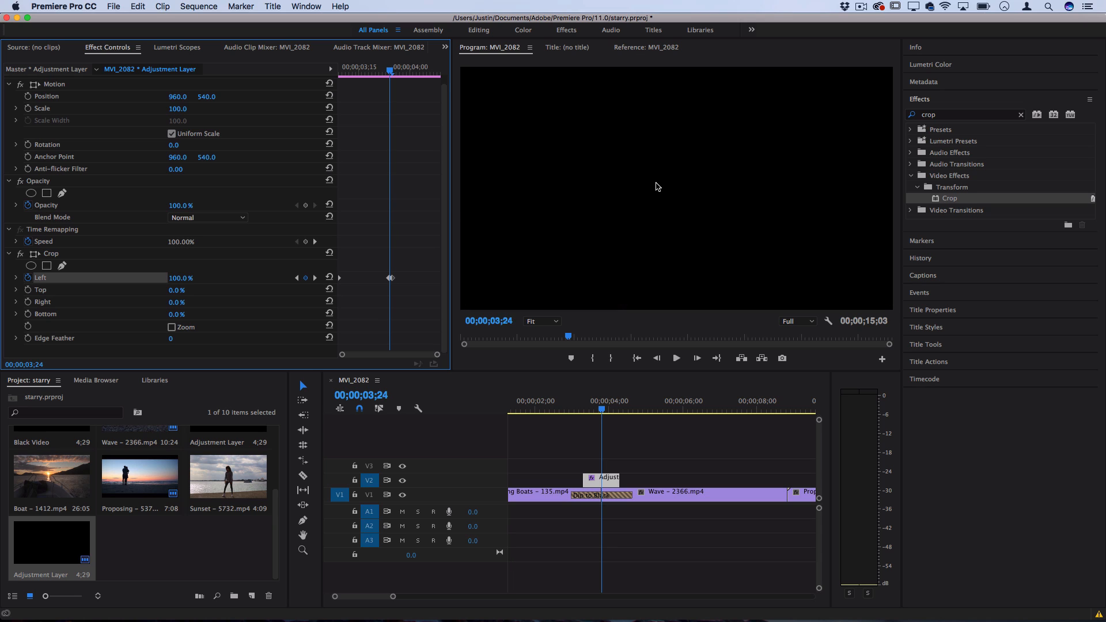
pyautogui.moveTo(259, 318)
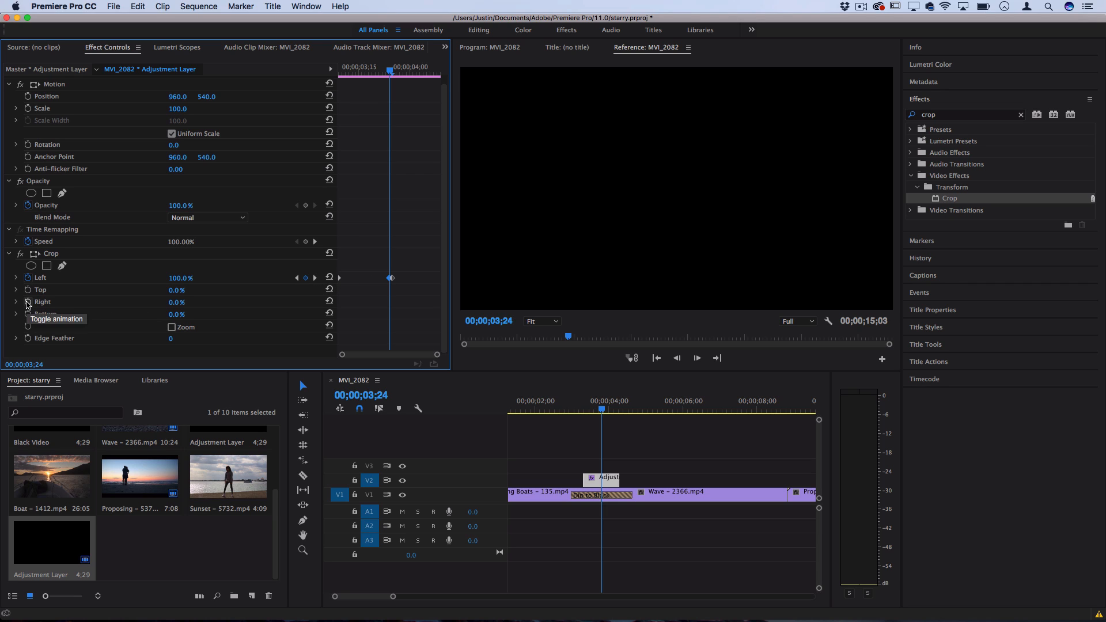
# Keyframe Crop Right to 100% at the end, Left to 0%, and raise Edge Feather.
pyautogui.click(28, 303)
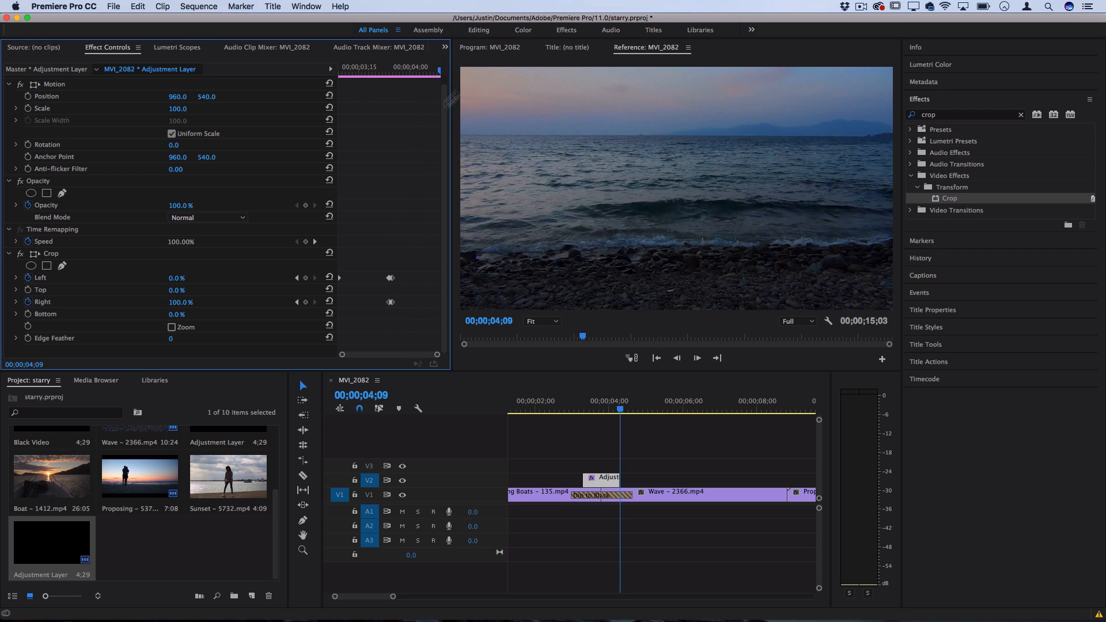
pyautogui.tripleClick(177, 301)
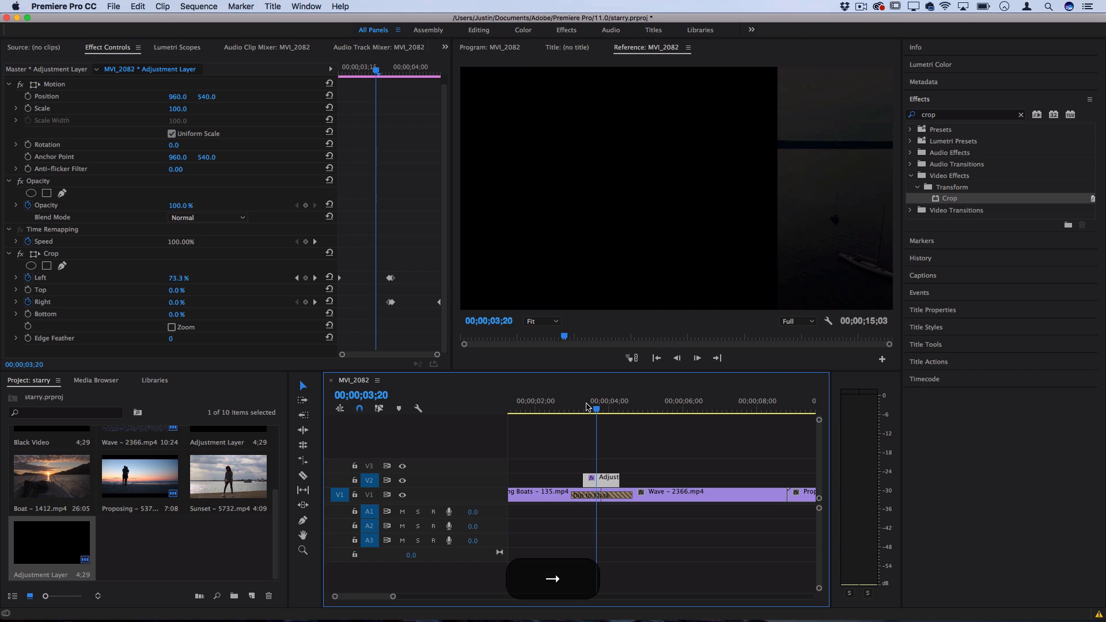
pyautogui.click(611, 409)
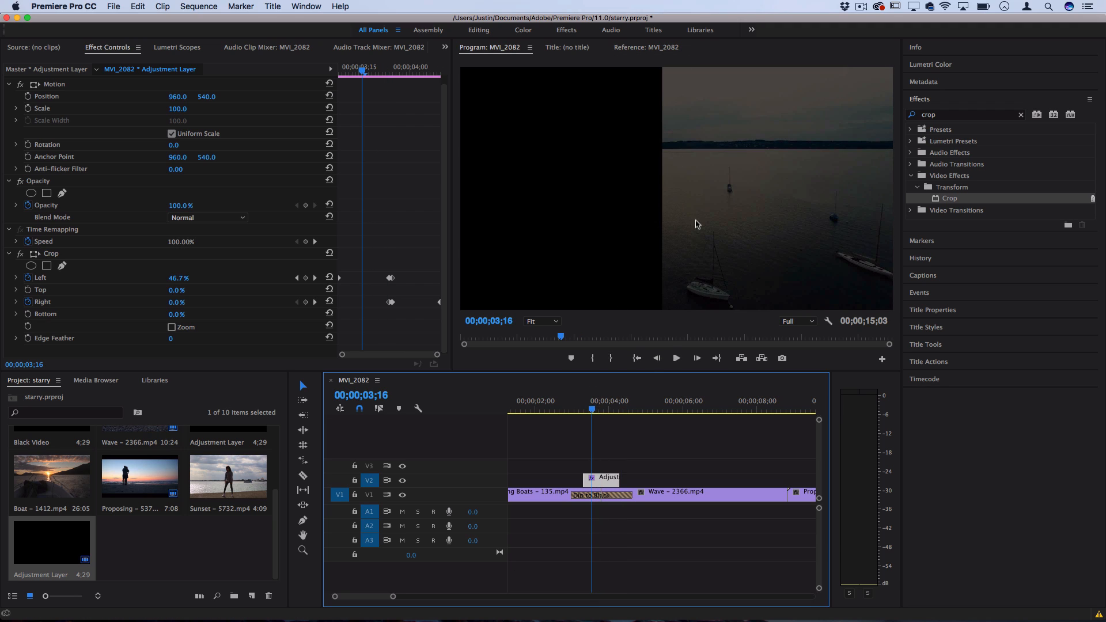
pyautogui.moveTo(63, 274)
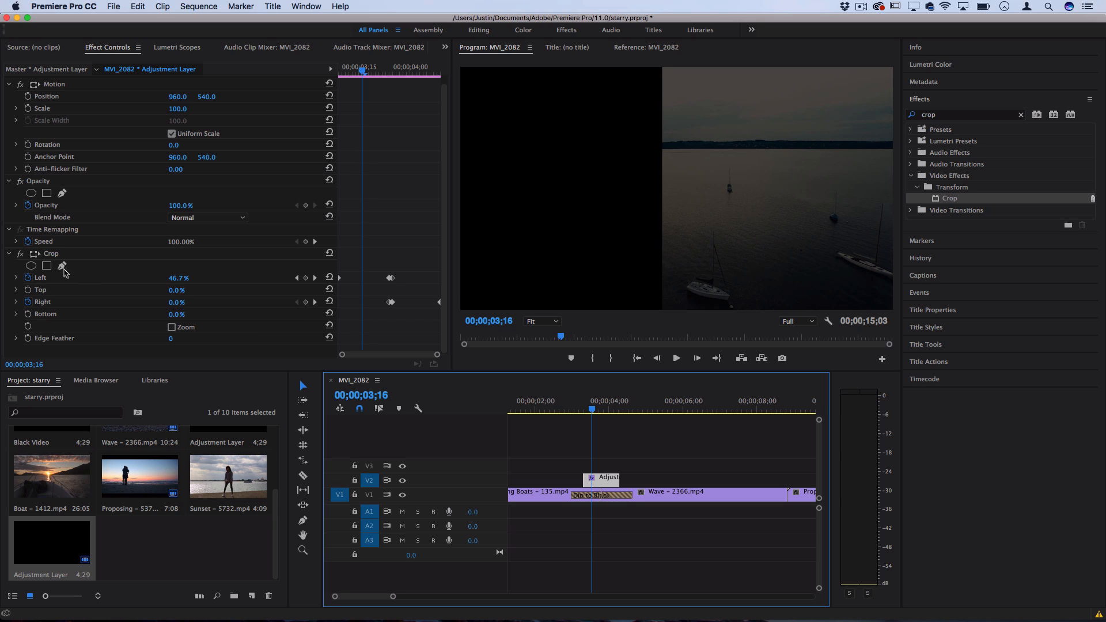
pyautogui.moveTo(174, 346)
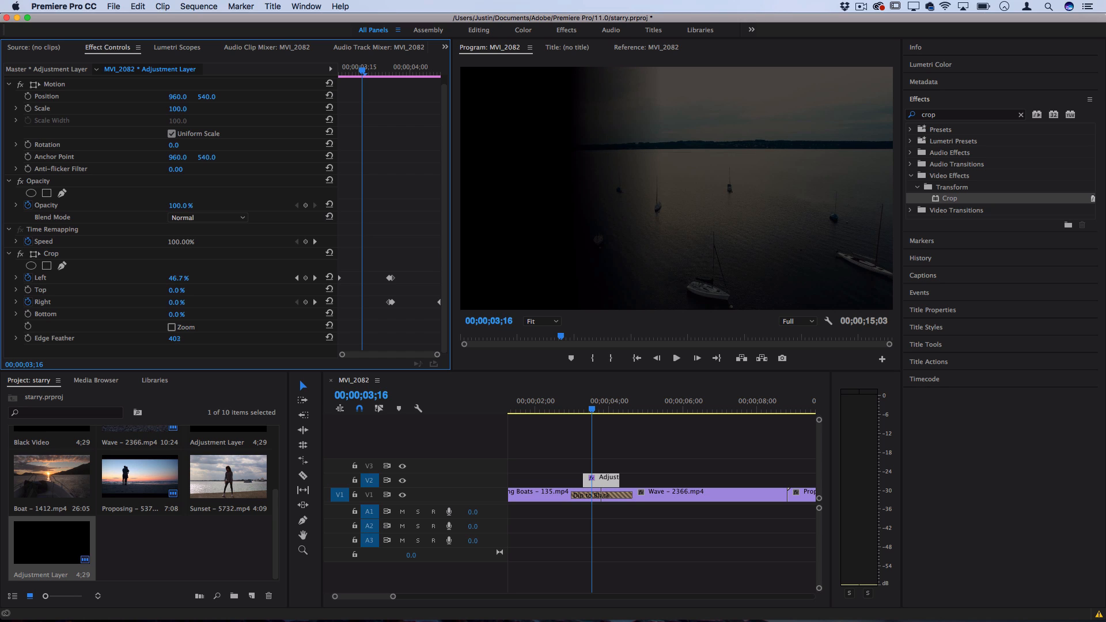
pyautogui.click(174, 338)
pyautogui.write('rgb')
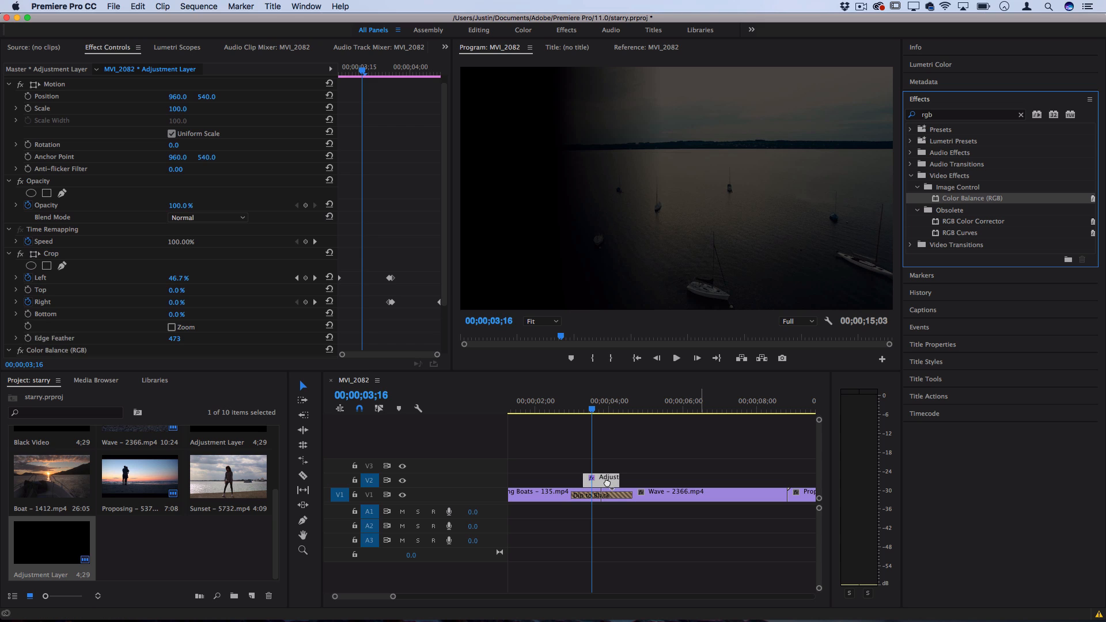
# Keyframe Color Balance (RGB) Red to 13, then search 'bright' and add Brightness & Contrast.
pyautogui.scroll(-3)
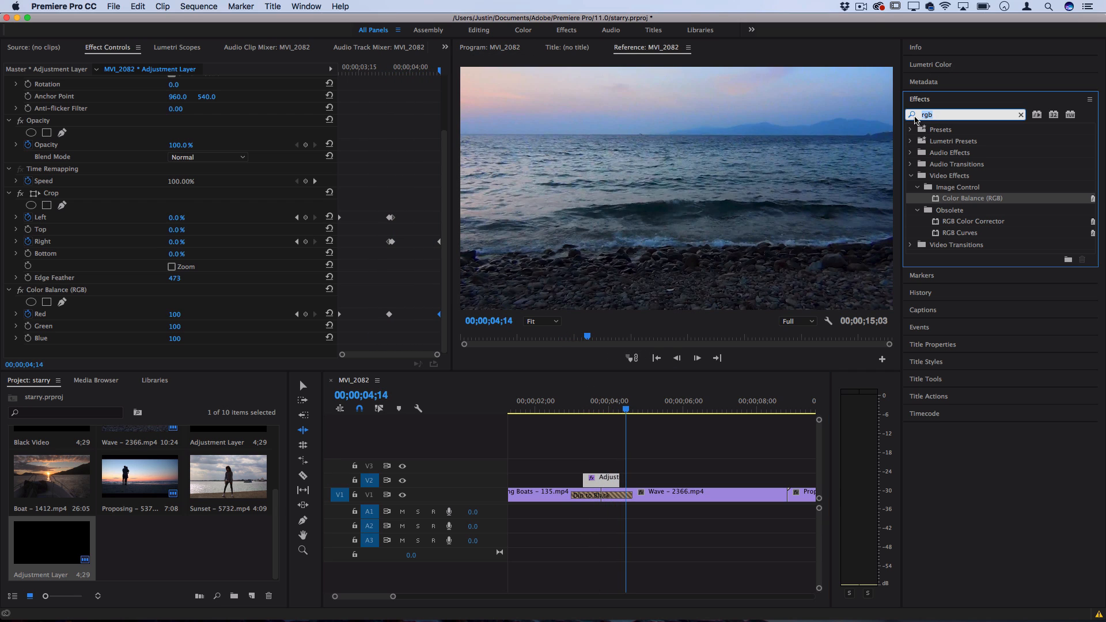
pyautogui.press('b')
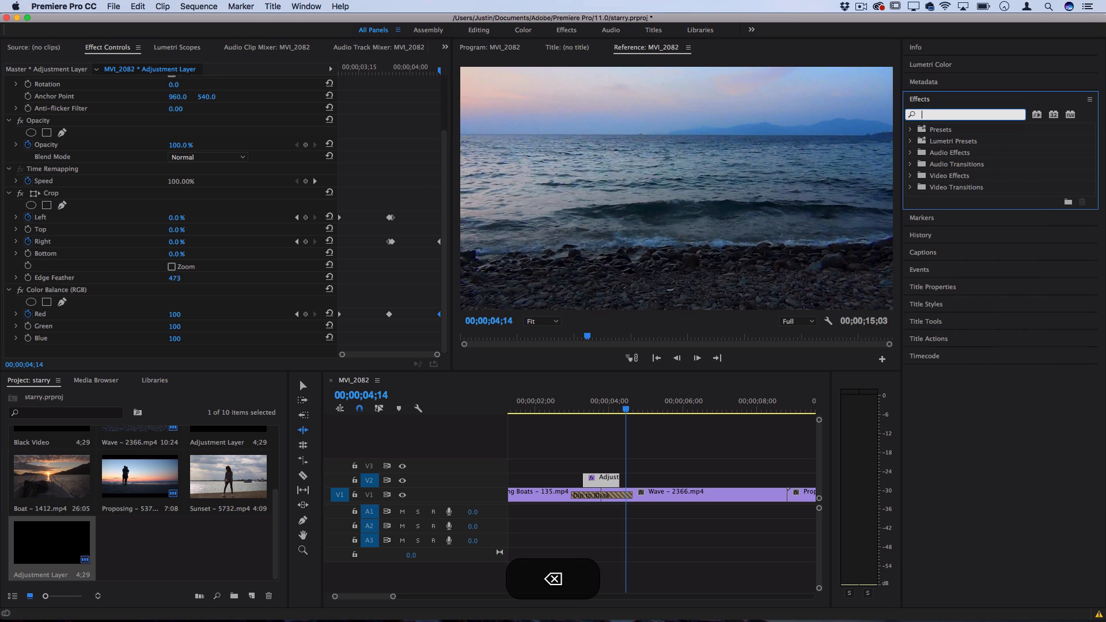
pyautogui.write('bright')
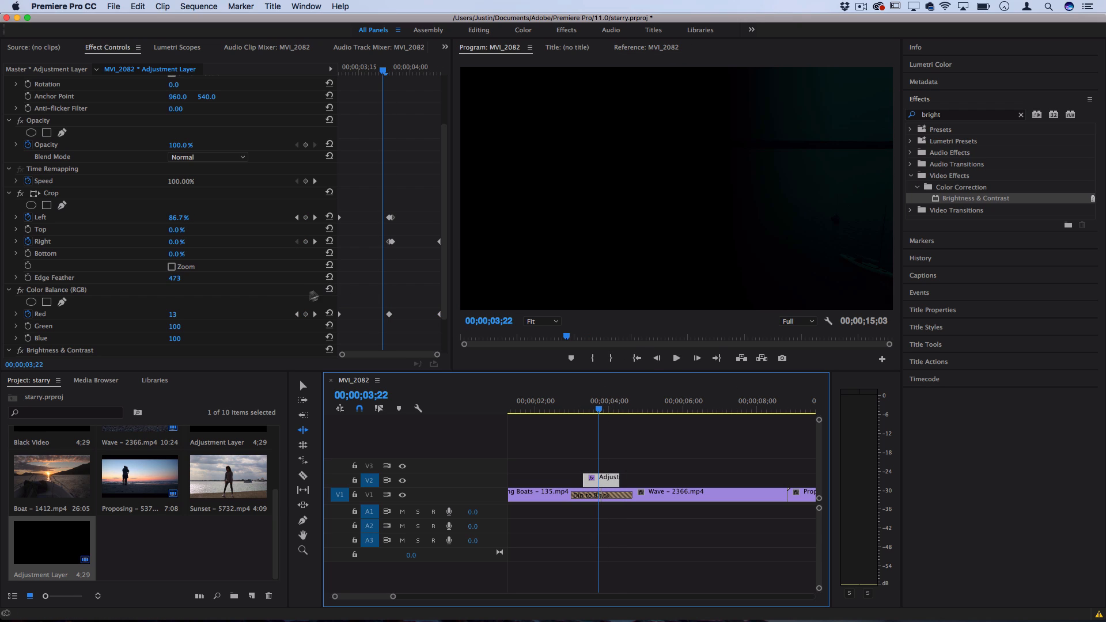
pyautogui.scroll(-3)
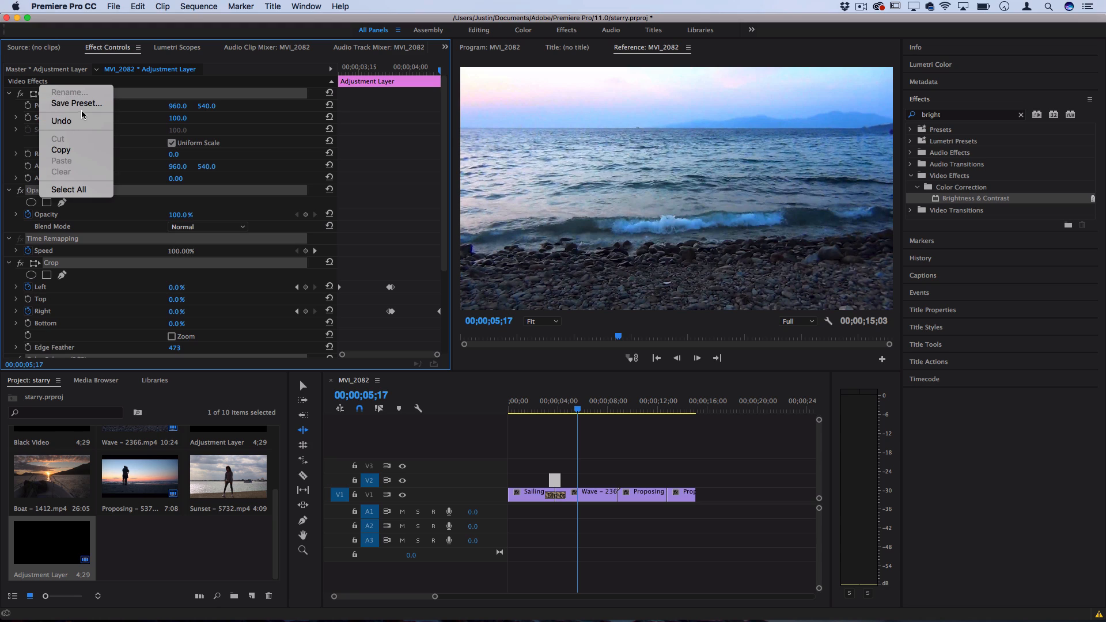
# Save the adjustment layer's Crop and color effects as the 'shadow transition' preset.
pyautogui.click(76, 103)
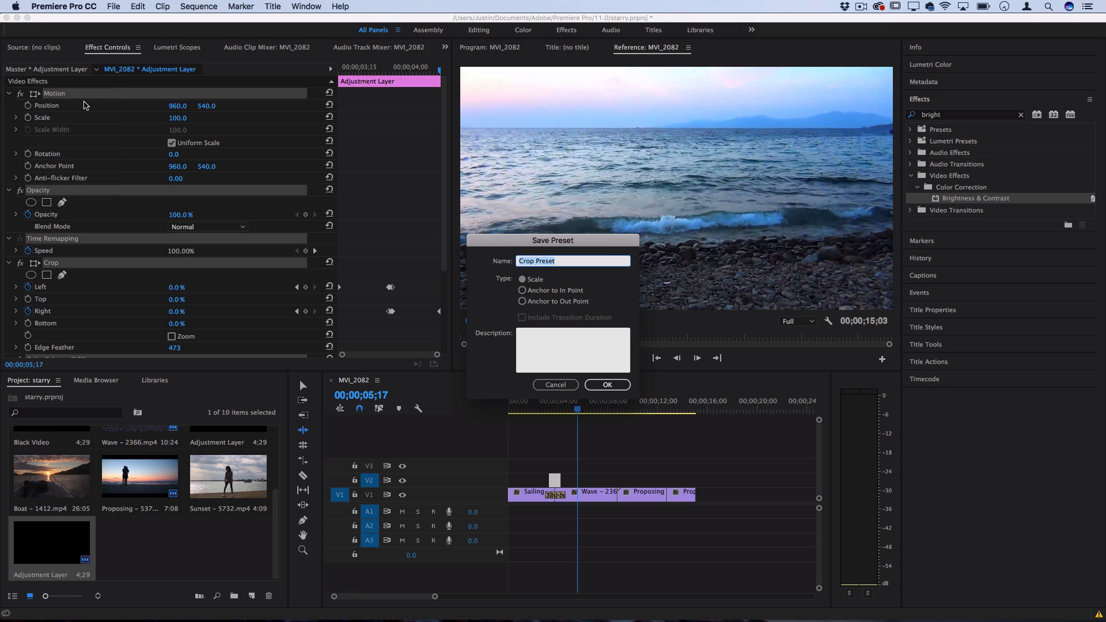
pyautogui.moveTo(175, 142)
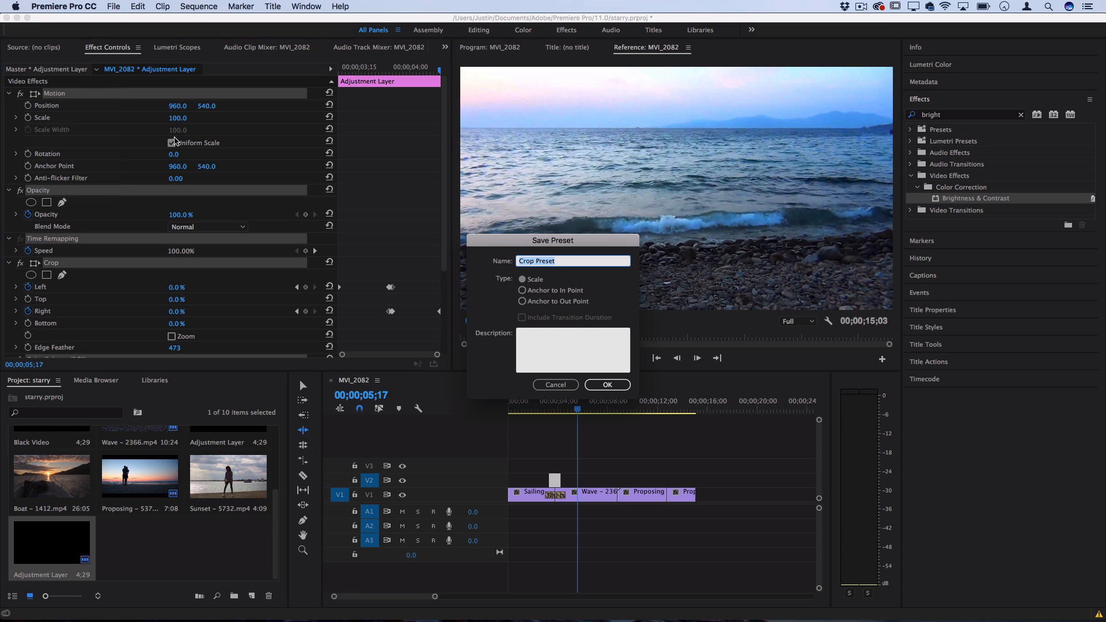
pyautogui.write('shadow transition')
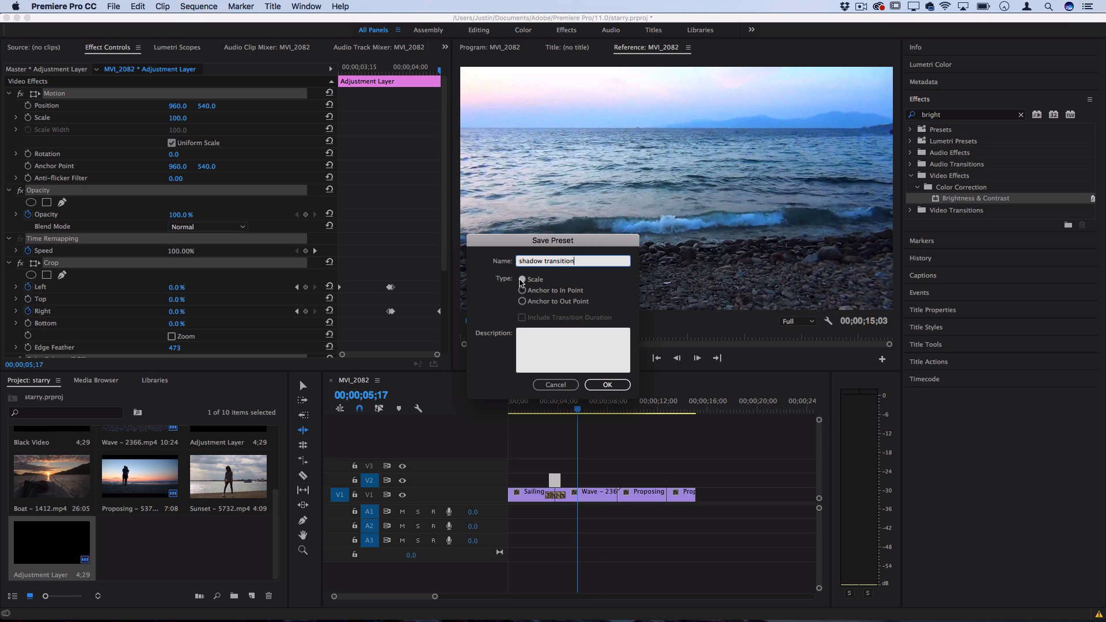
pyautogui.moveTo(554, 483)
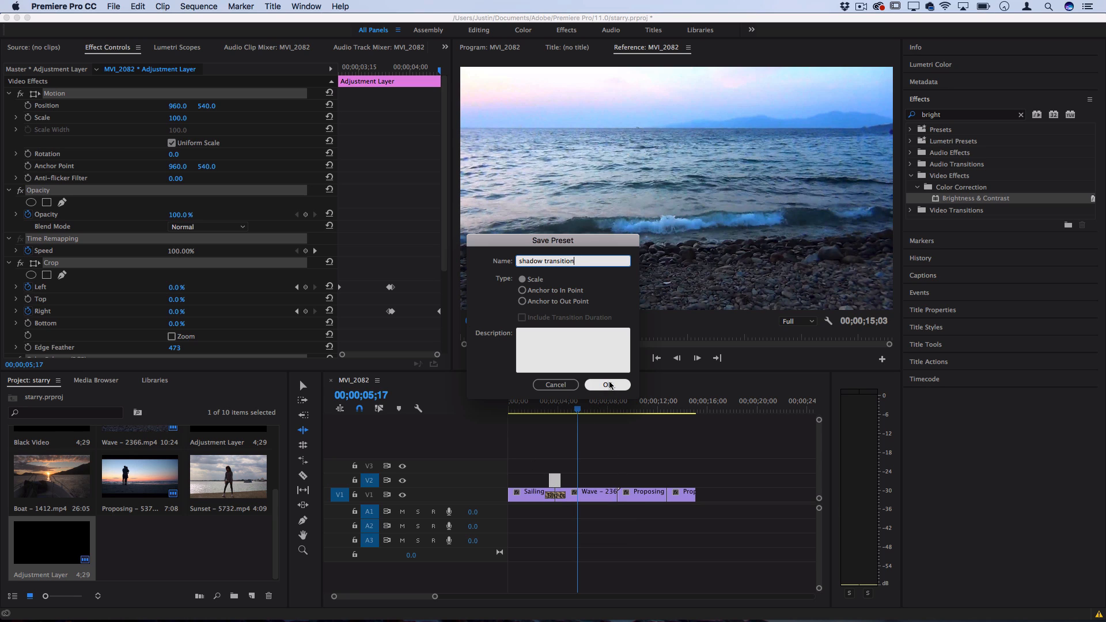
pyautogui.click(607, 384)
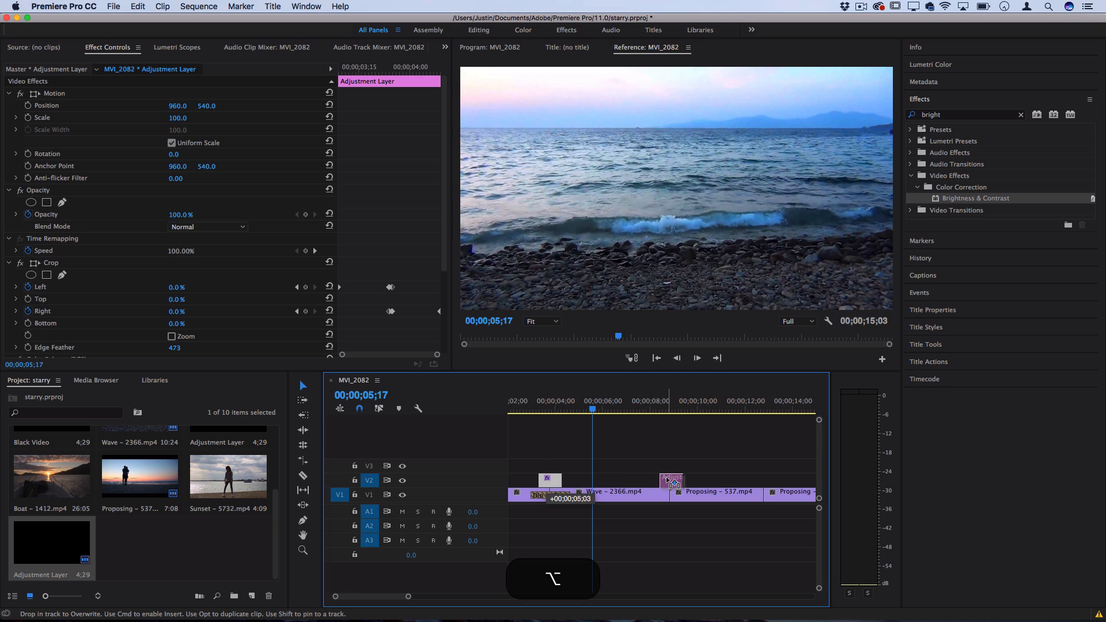
# Copy the adjustment layer over the Wave–Proposing cut and keyframe its crop Top/Bottom.
pyautogui.click(666, 410)
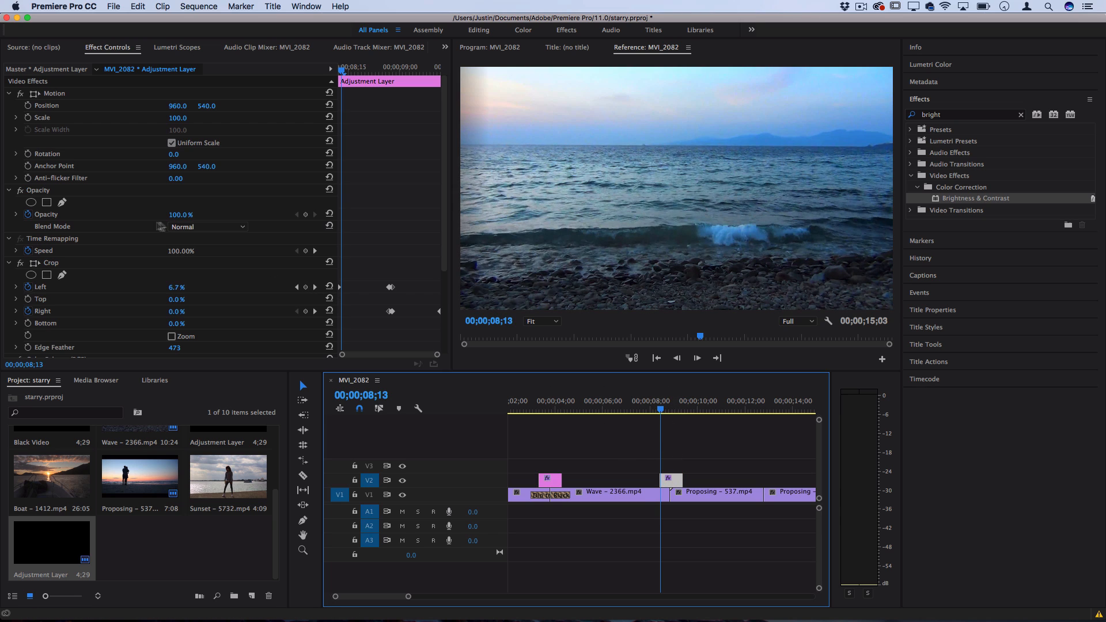
pyautogui.moveTo(348, 300)
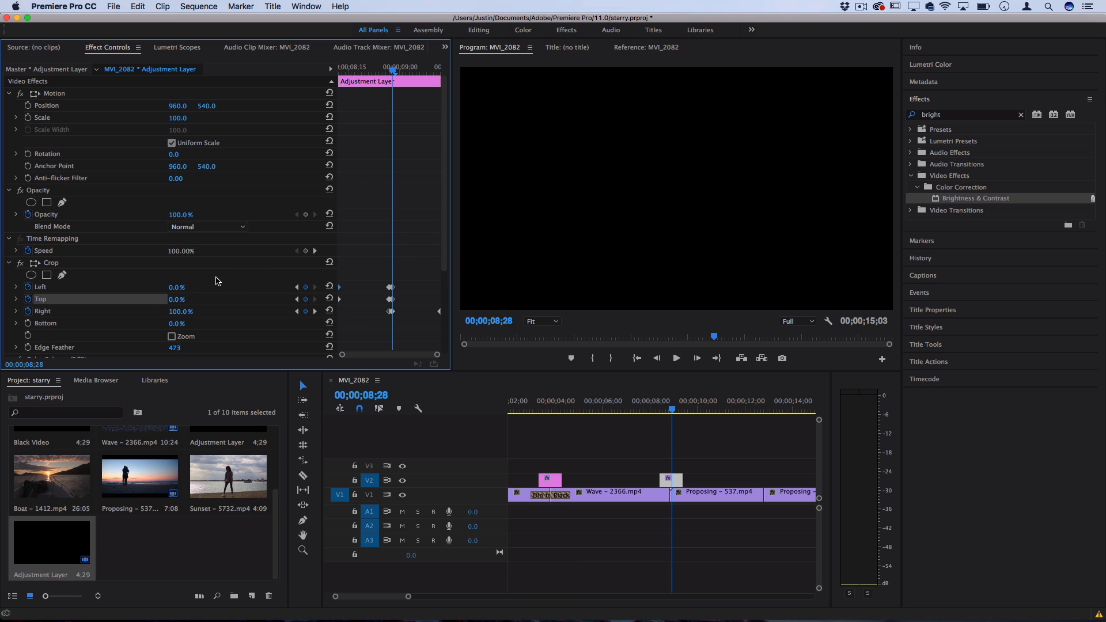
pyautogui.click(28, 323)
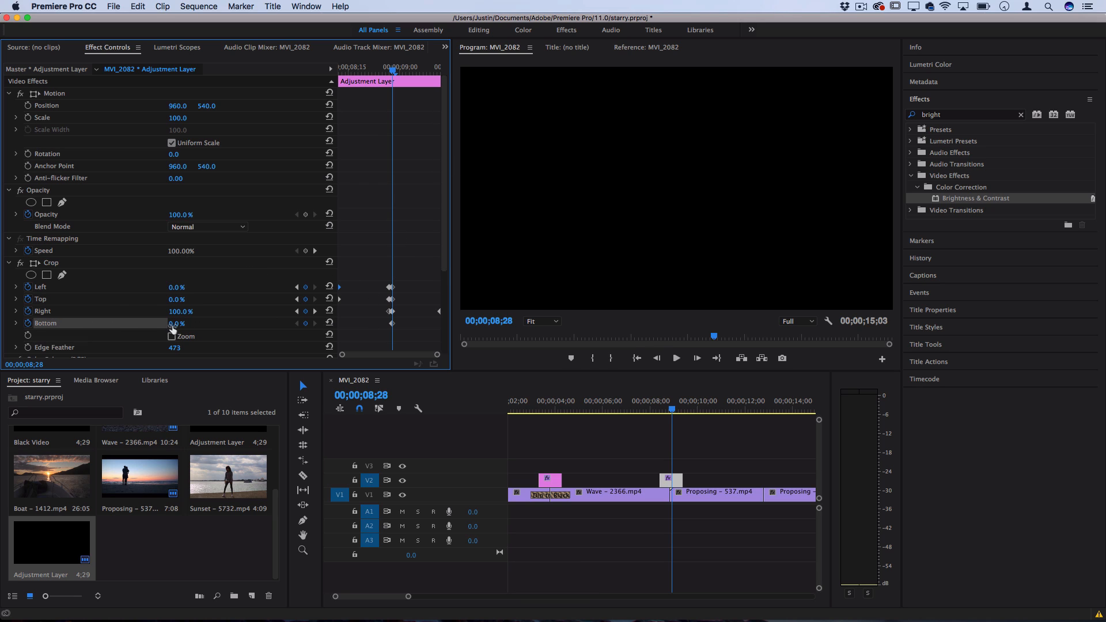
pyautogui.press('left')
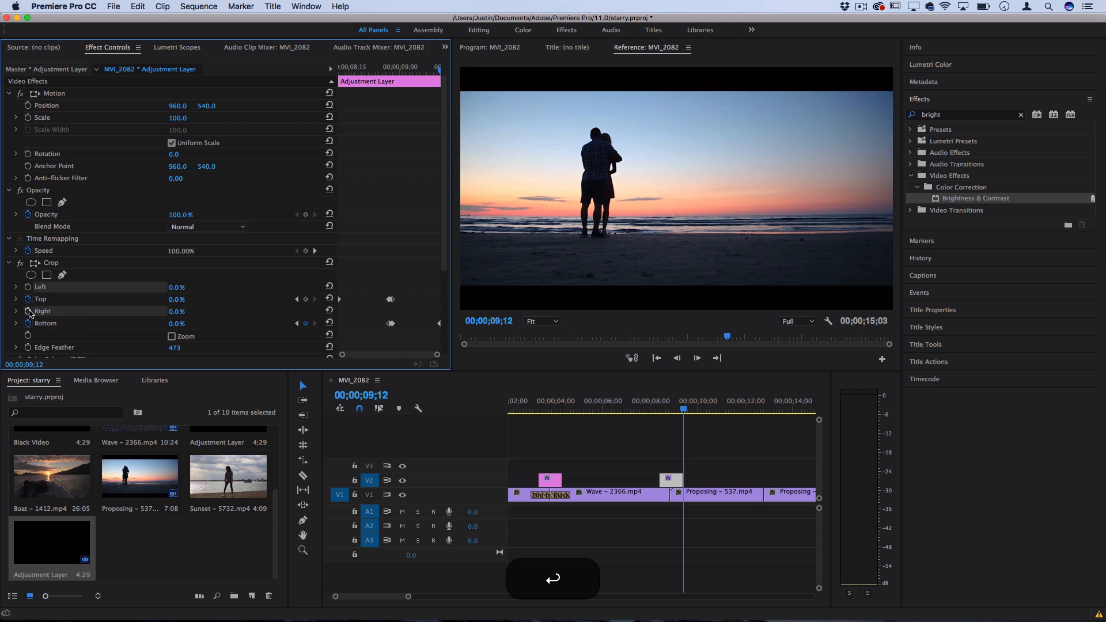
pyautogui.click(660, 401)
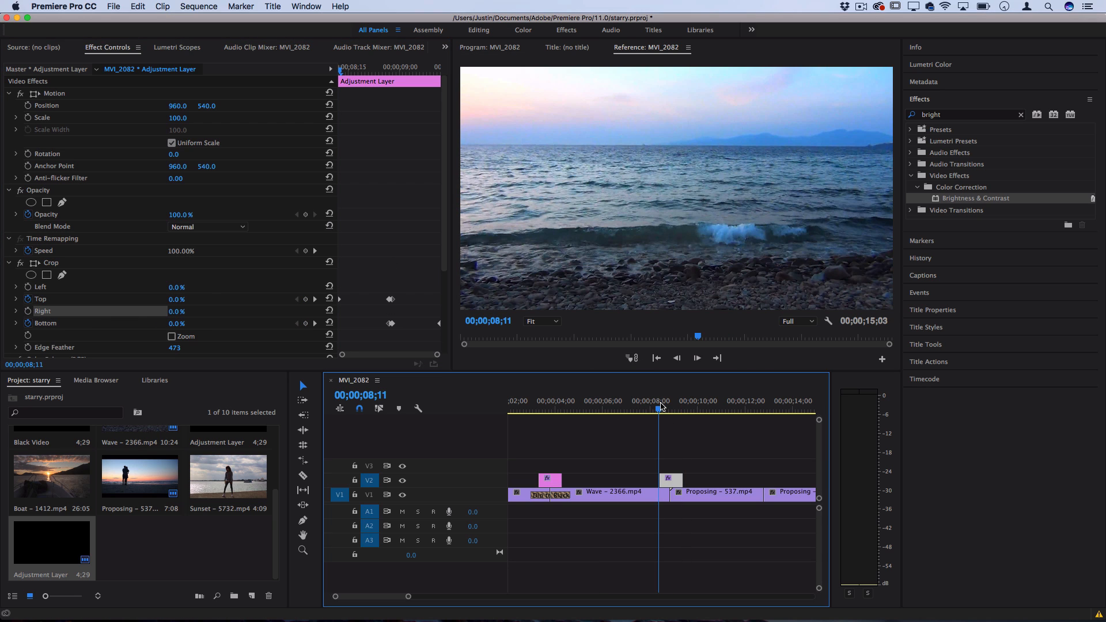